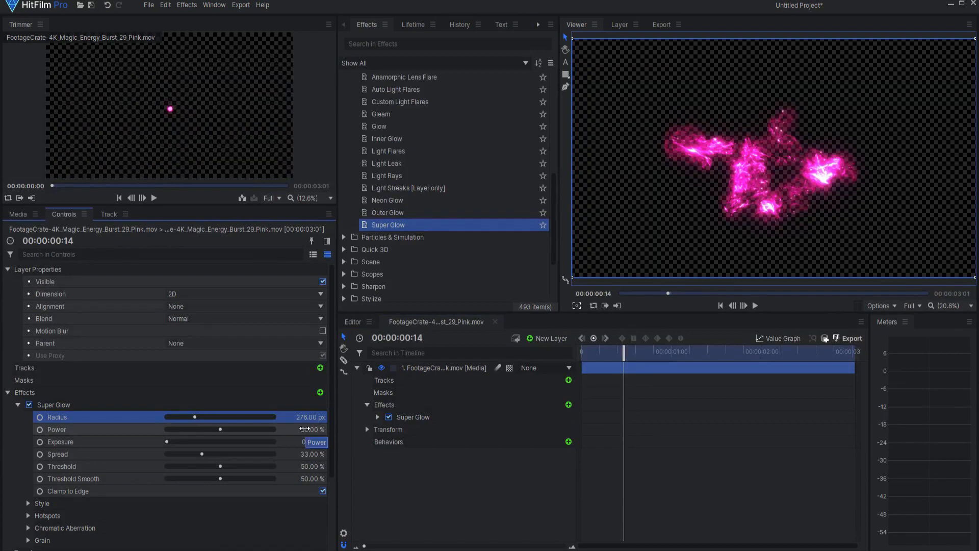
# Tune Super Glow to Exposure 0.14 EV, Spread 38%, Threshold Smooth 67%, revealing Style, Hotspots and Chromatic Aberration
pyautogui.click(59, 442)
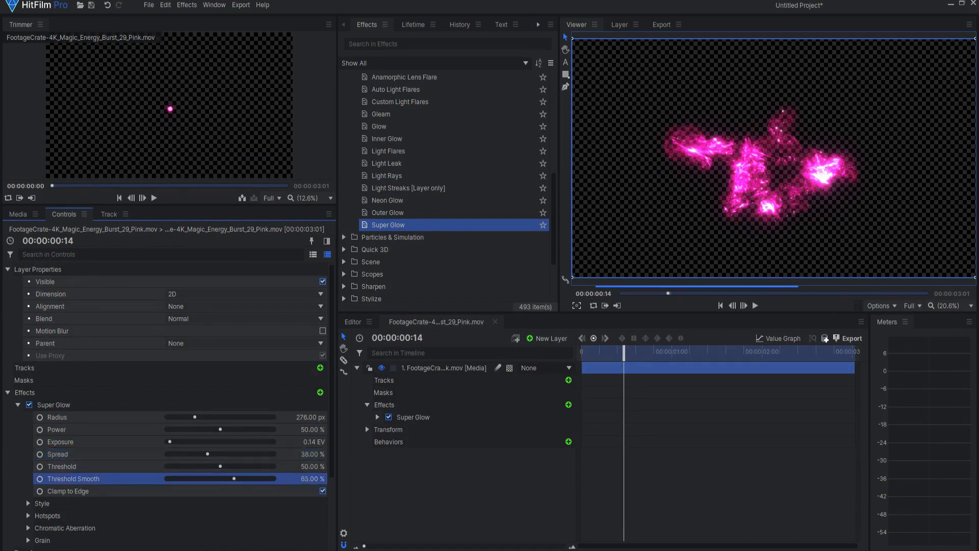
pyautogui.click(29, 504)
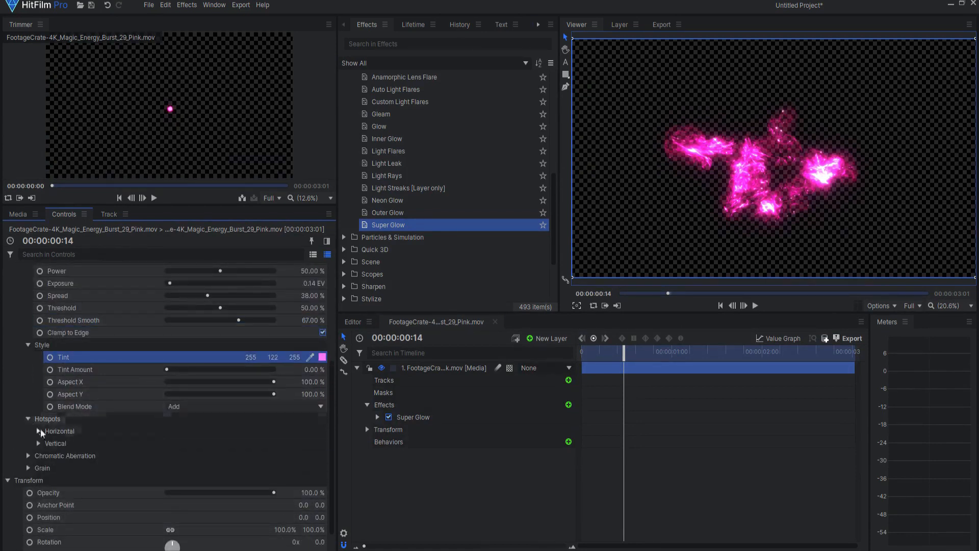
pyautogui.click(39, 430)
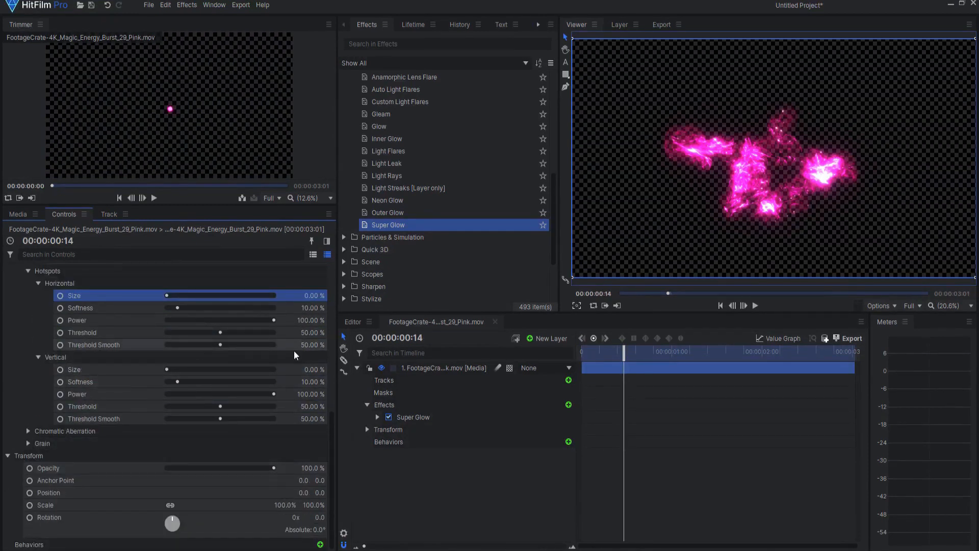
pyautogui.click(29, 430)
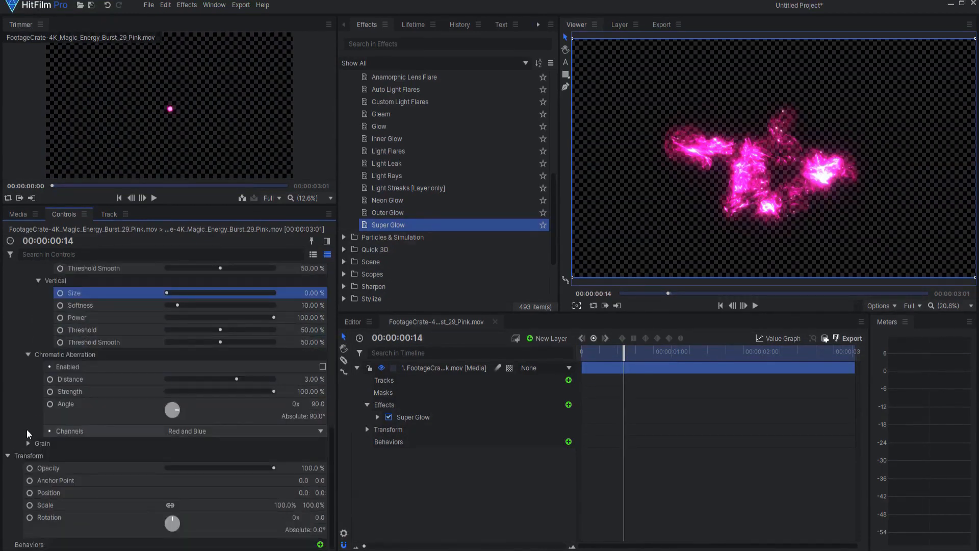